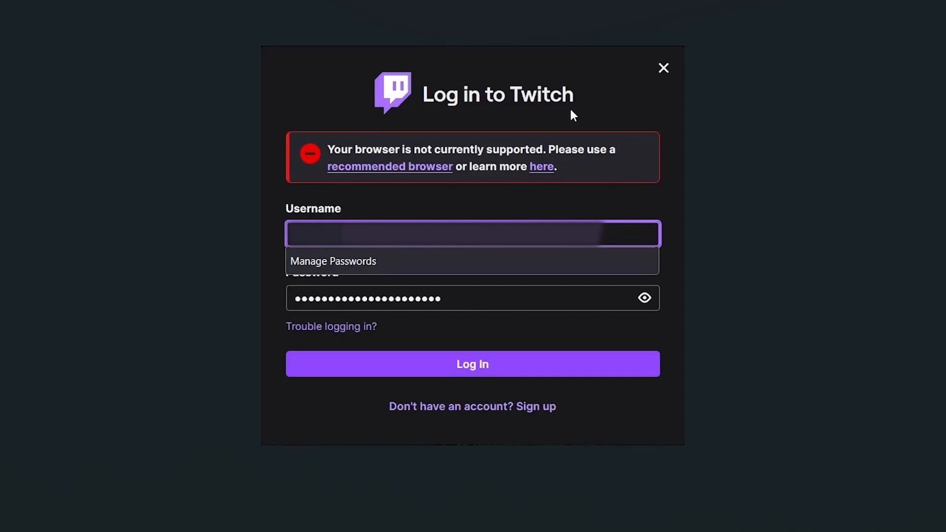
pyautogui.moveTo(487, 152)
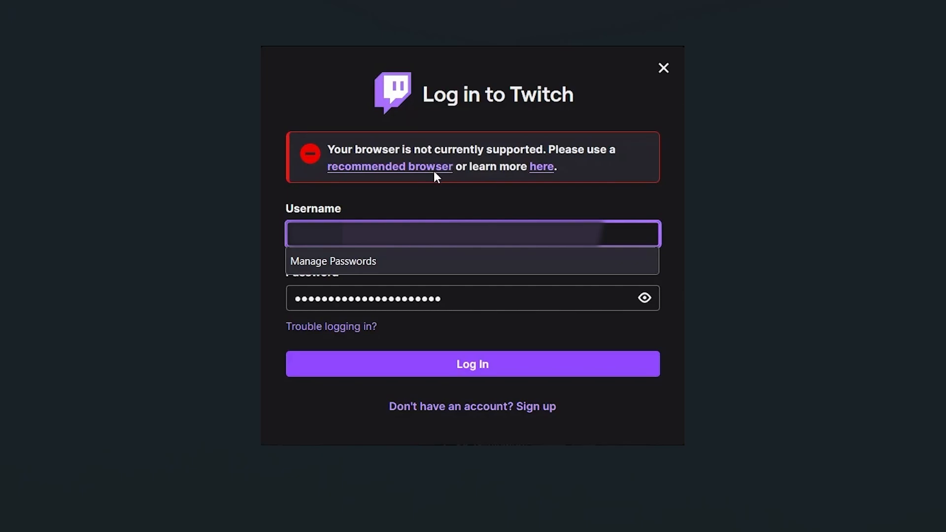
pyautogui.moveTo(516, 159)
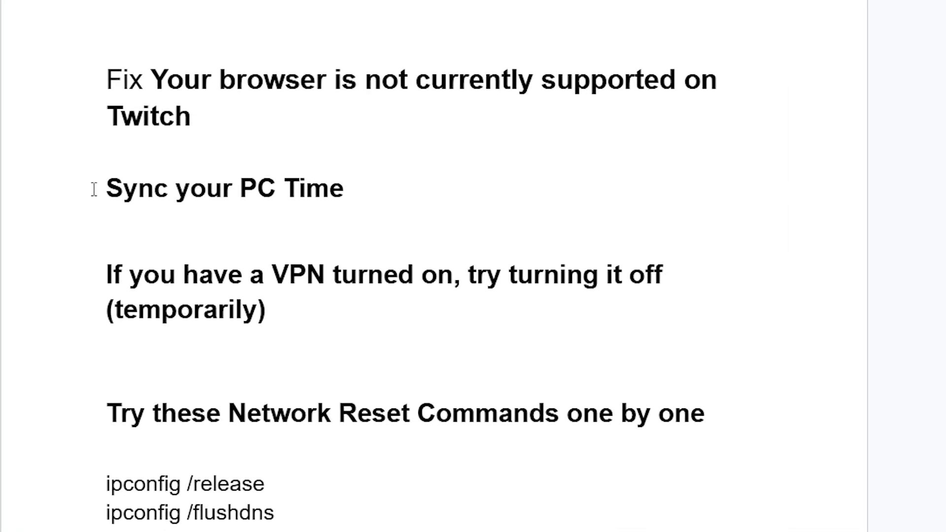
pyautogui.moveTo(233, 169)
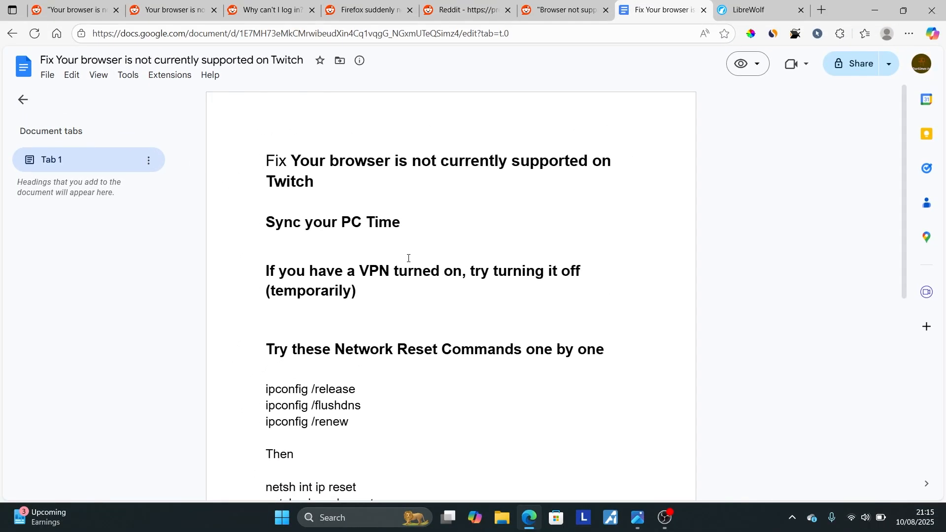
# Step: Go to Settings > Time & language > Date & time to reach the Sync now option
pyautogui.click(678, 517)
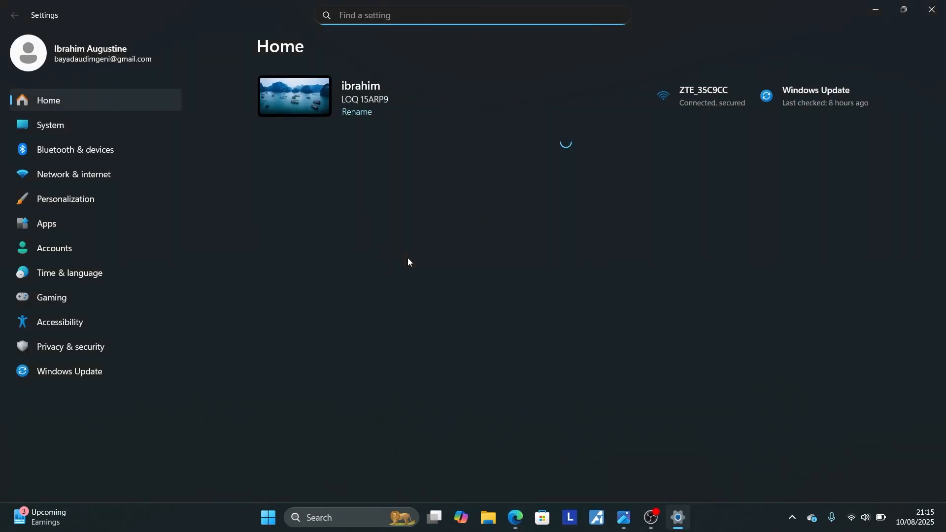
pyautogui.click(70, 272)
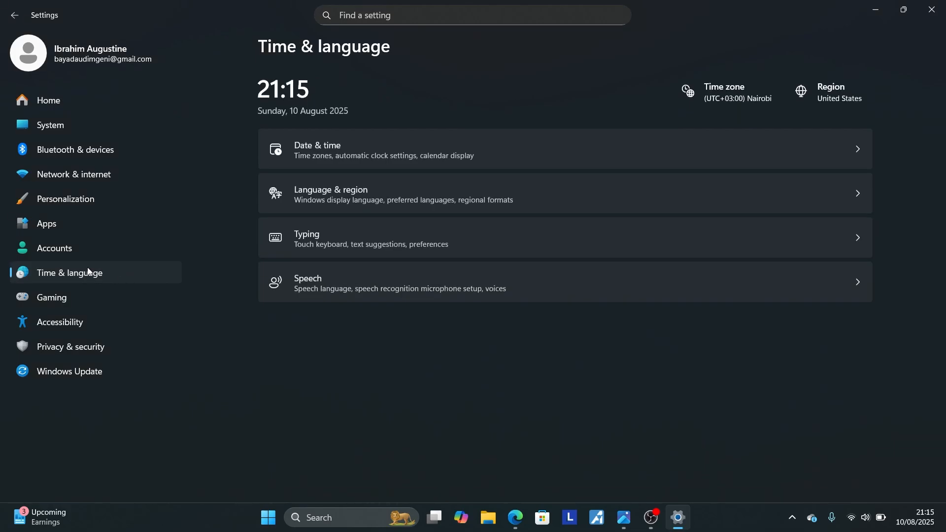
pyautogui.click(383, 149)
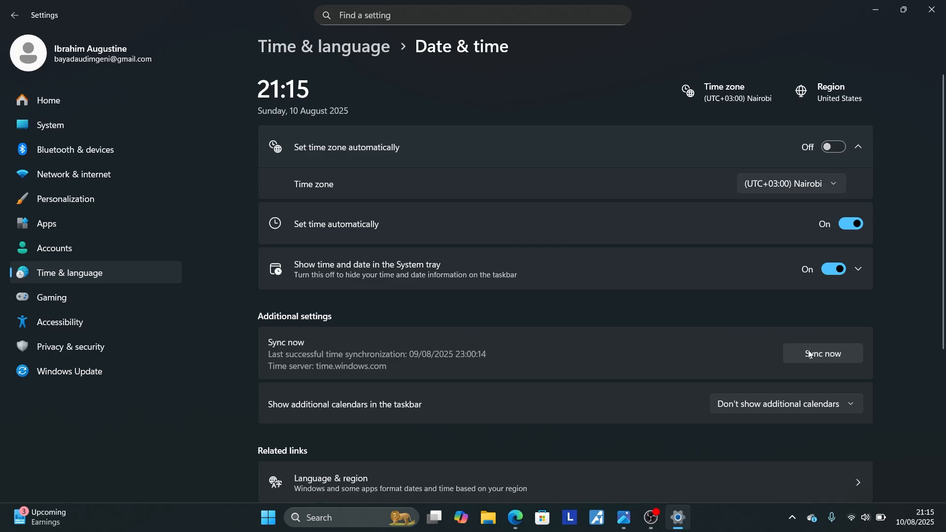
pyautogui.moveTo(795, 347)
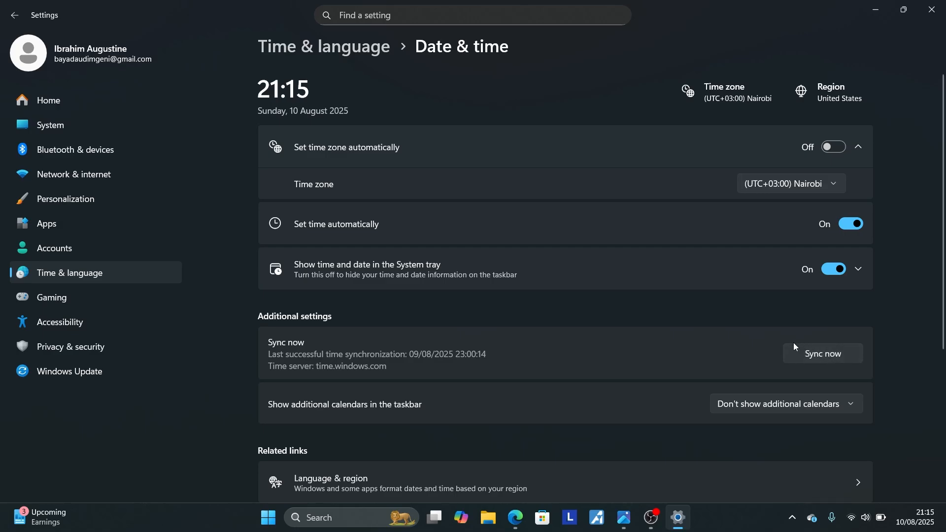
pyautogui.moveTo(790, 374)
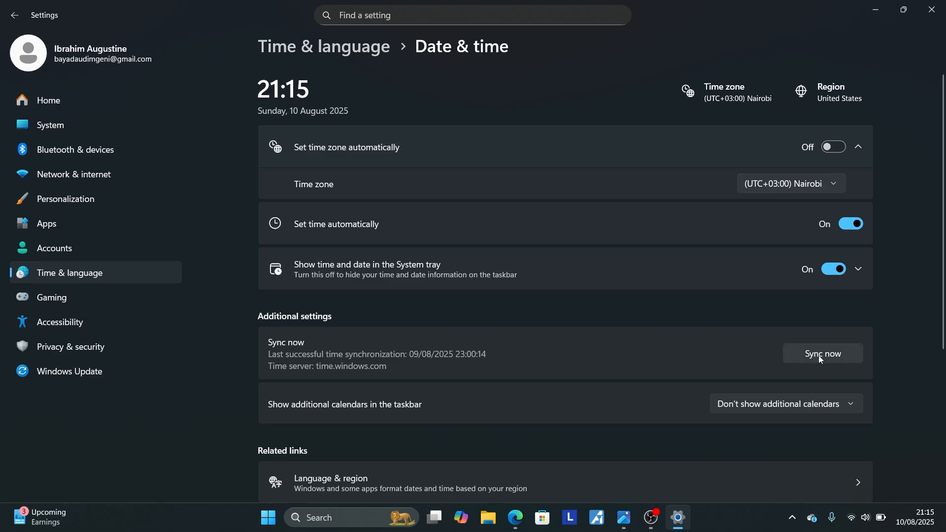
pyautogui.moveTo(788, 192)
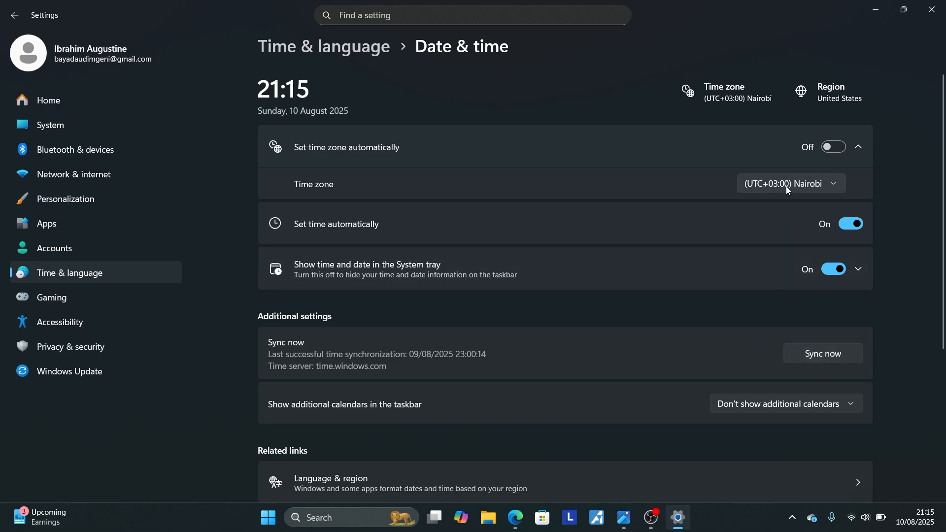
pyautogui.moveTo(780, 190)
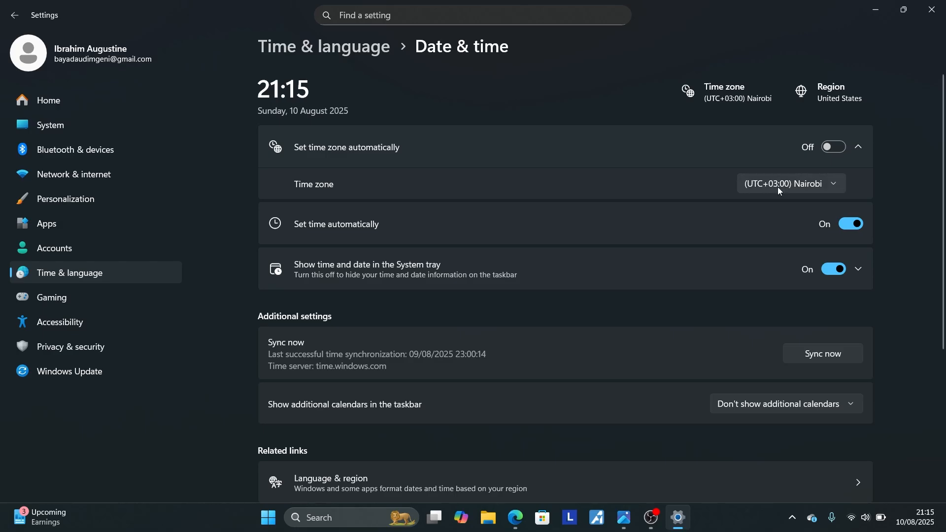
pyautogui.moveTo(836, 363)
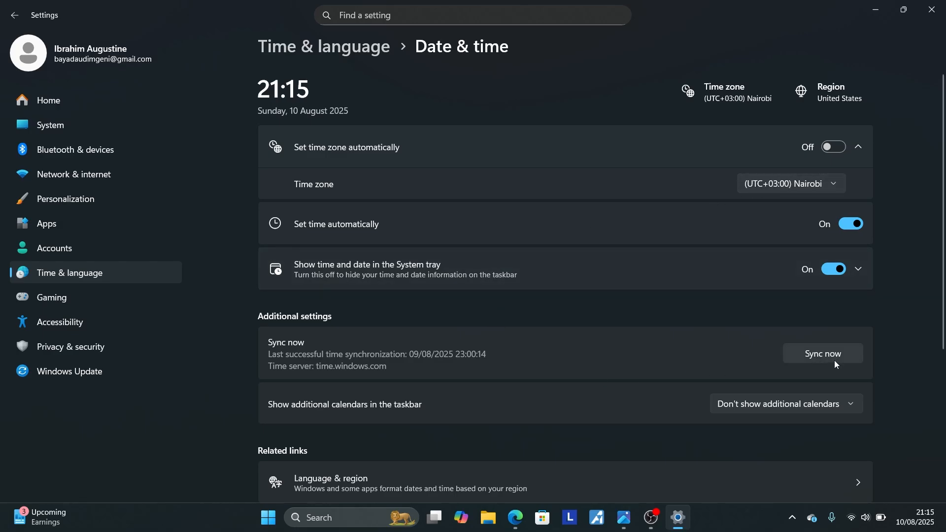
pyautogui.moveTo(839, 352)
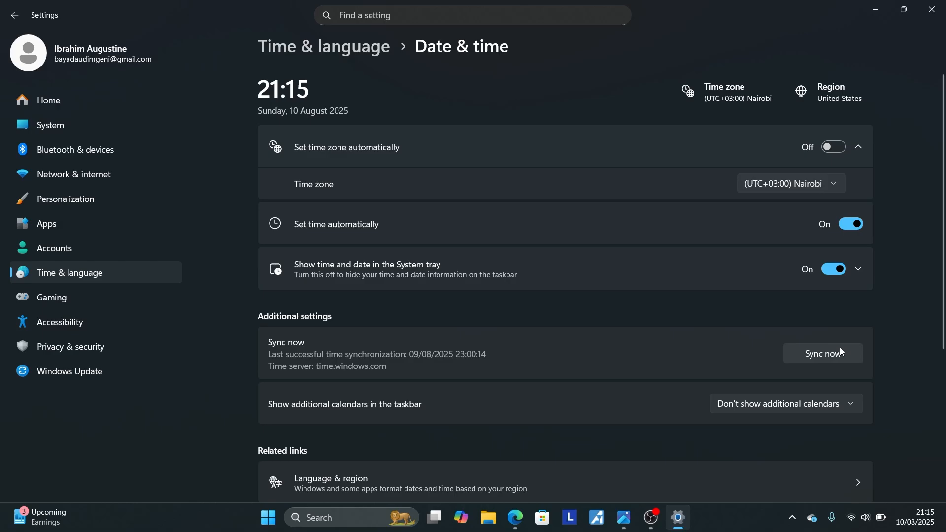
pyautogui.moveTo(823, 362)
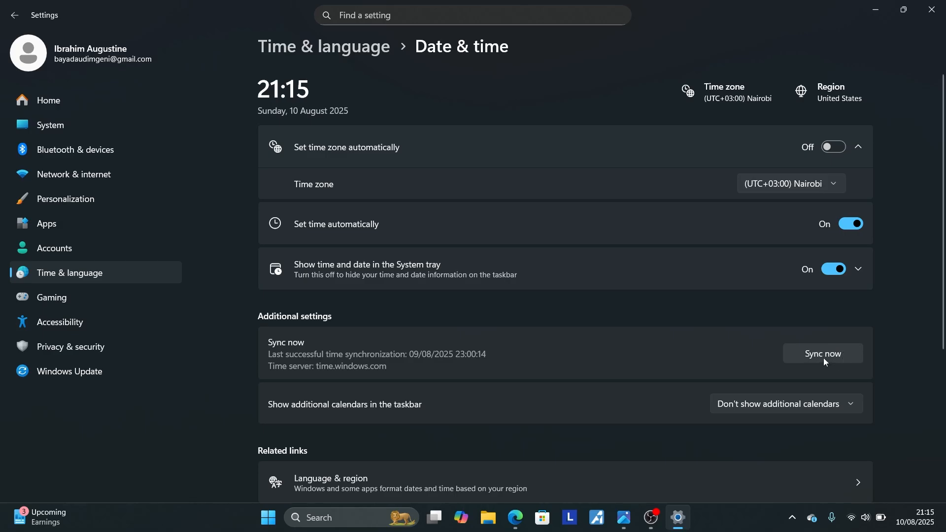
pyautogui.moveTo(798, 159)
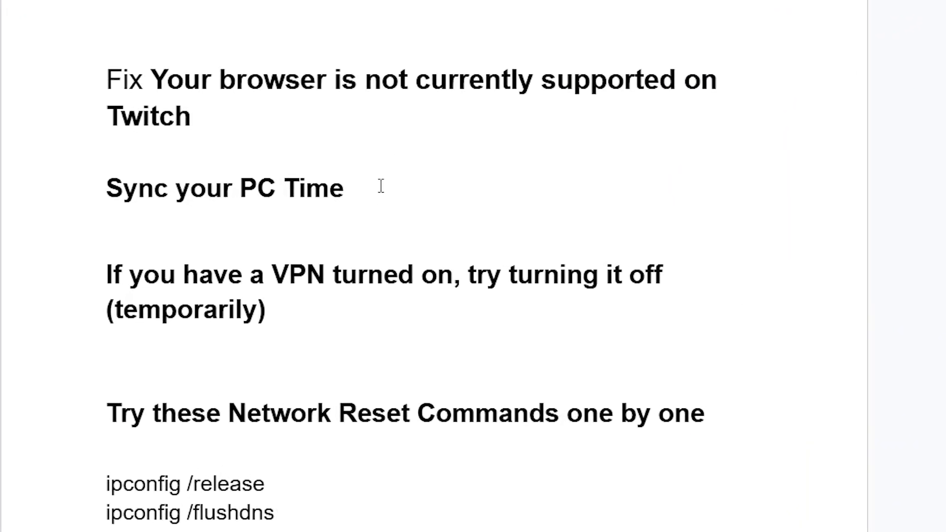
pyautogui.moveTo(124, 274)
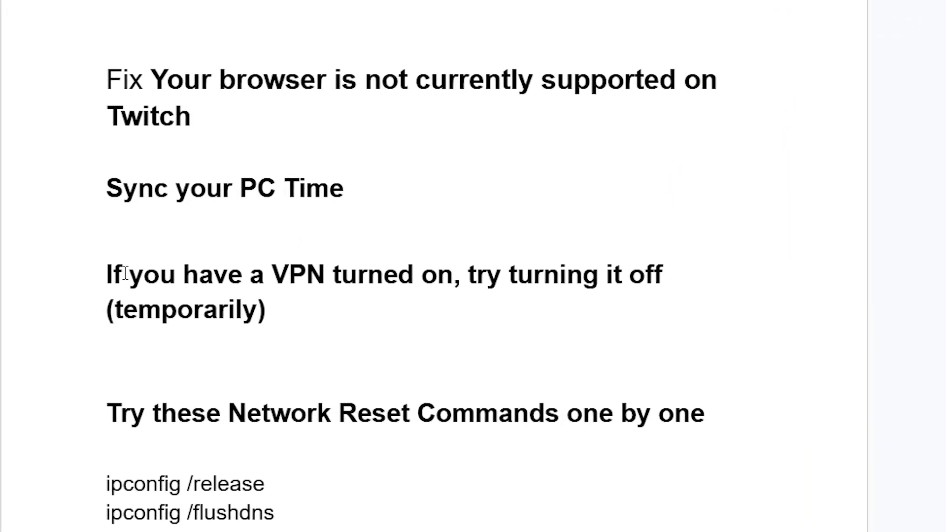
pyautogui.moveTo(494, 289)
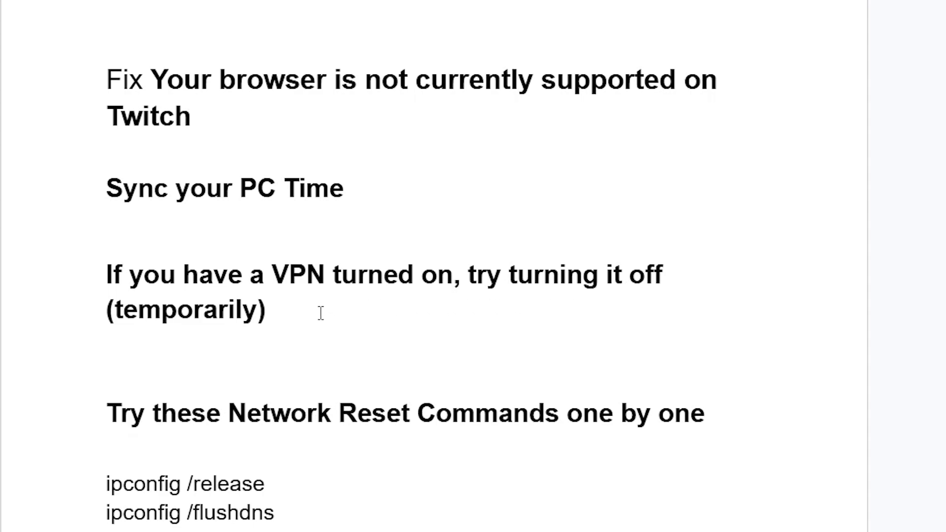
pyautogui.moveTo(92, 254)
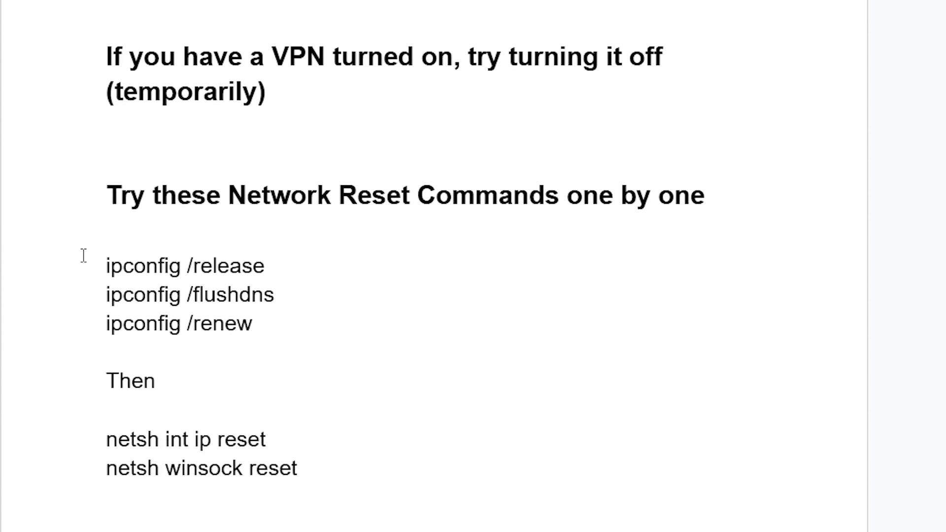
pyautogui.moveTo(71, 192)
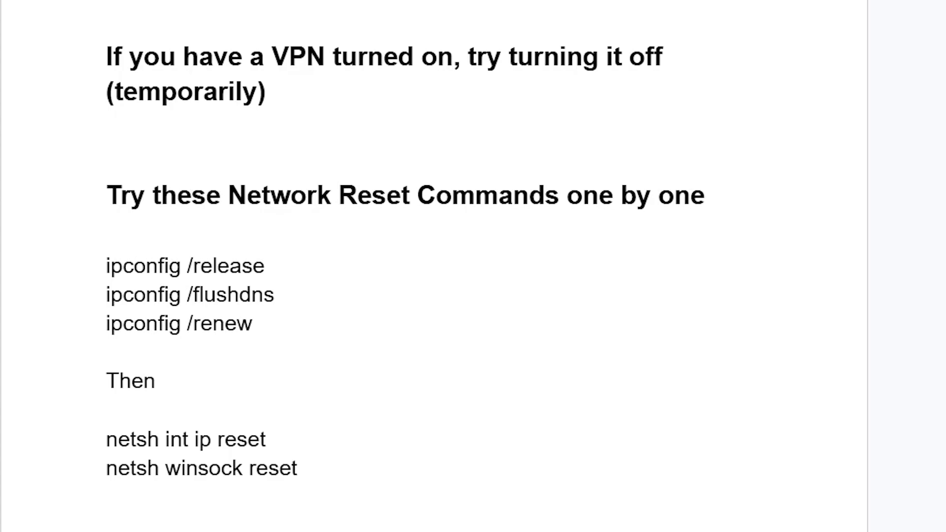
# Step: Search 'cmd' and run Command Prompt as administrator
pyautogui.write('cmd')
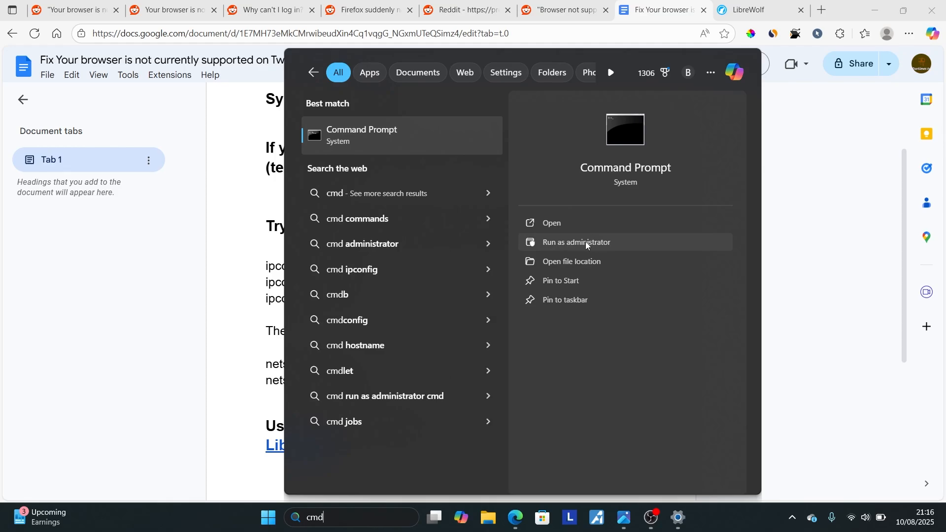
pyautogui.click(576, 242)
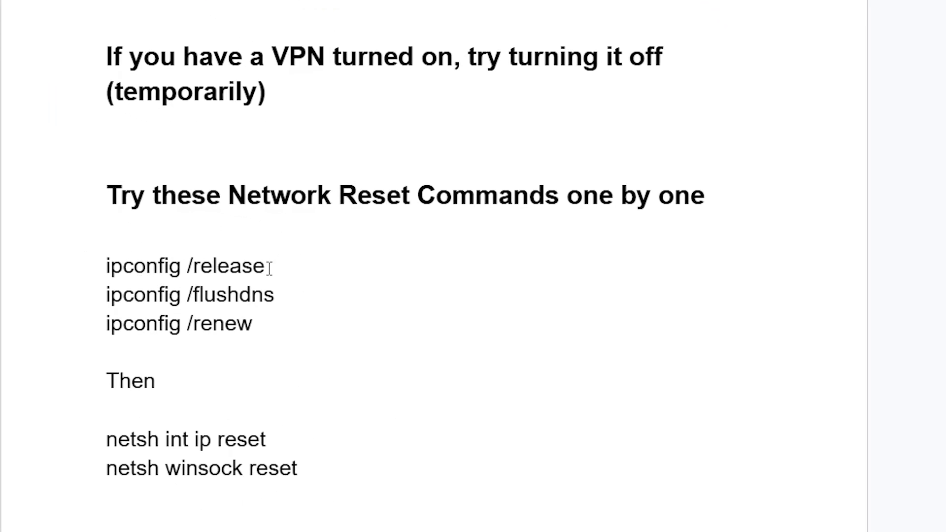
pyautogui.moveTo(91, 295)
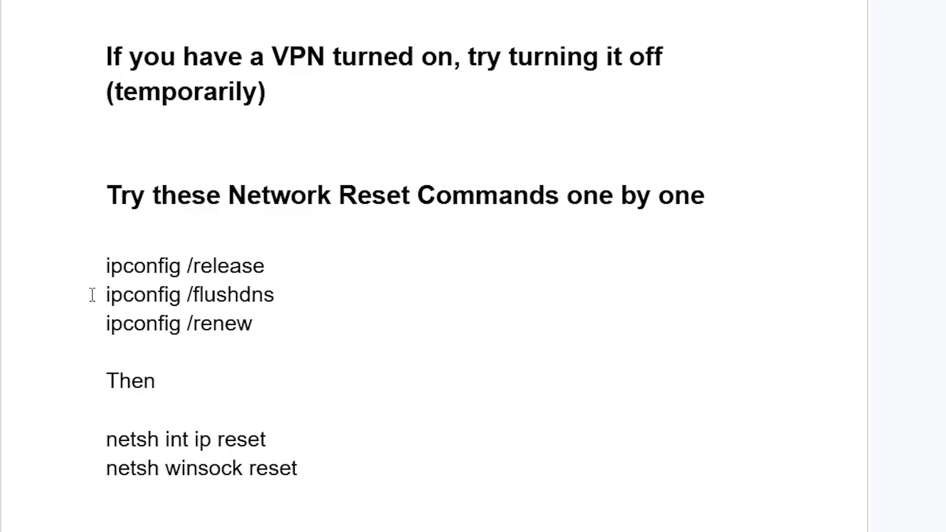
pyautogui.moveTo(89, 260)
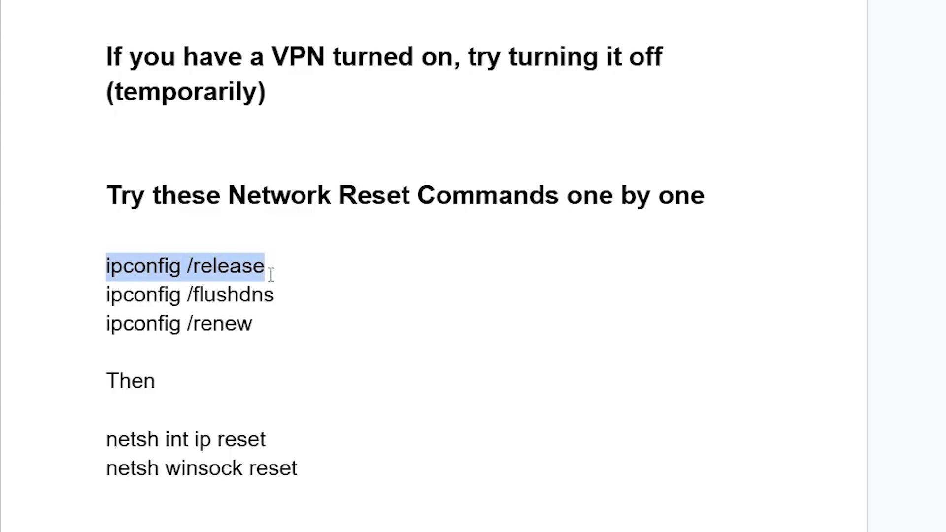
pyautogui.click(109, 295)
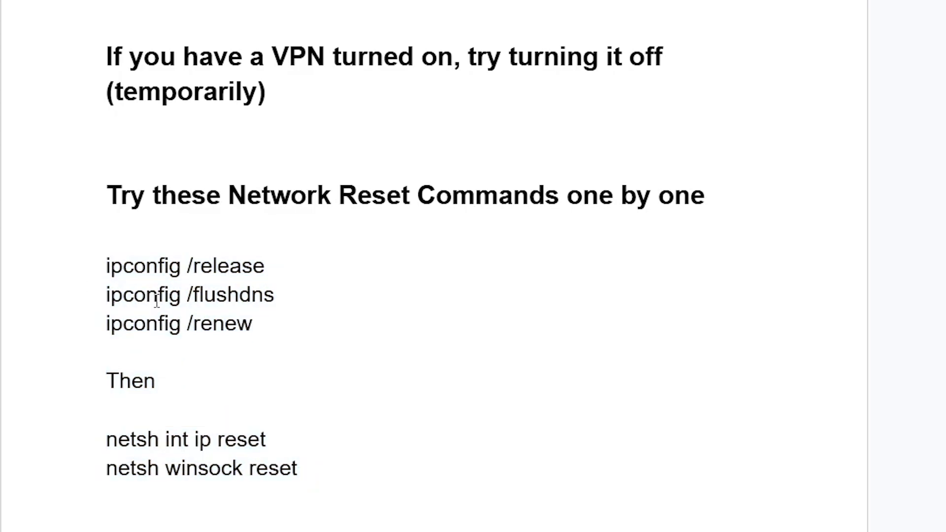
pyautogui.moveTo(232, 336)
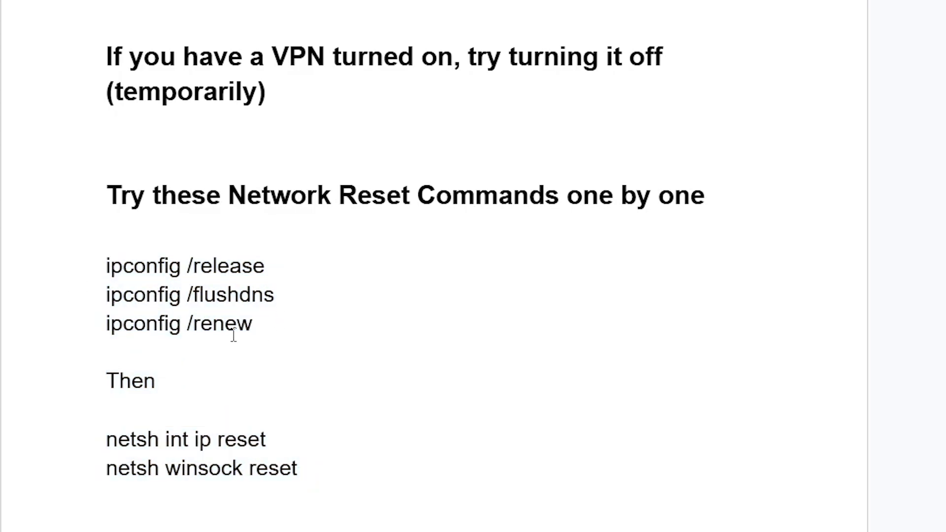
pyautogui.moveTo(272, 366)
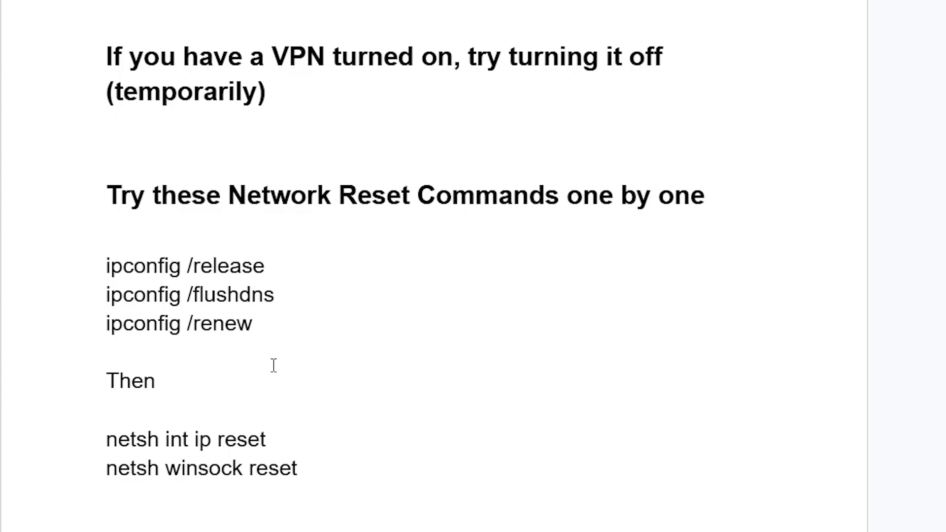
# Step: Select the network reset commands, then follow the guide's LibreWolf link to librewolf.net
pyautogui.moveTo(105, 266); pyautogui.dragTo(298, 468)
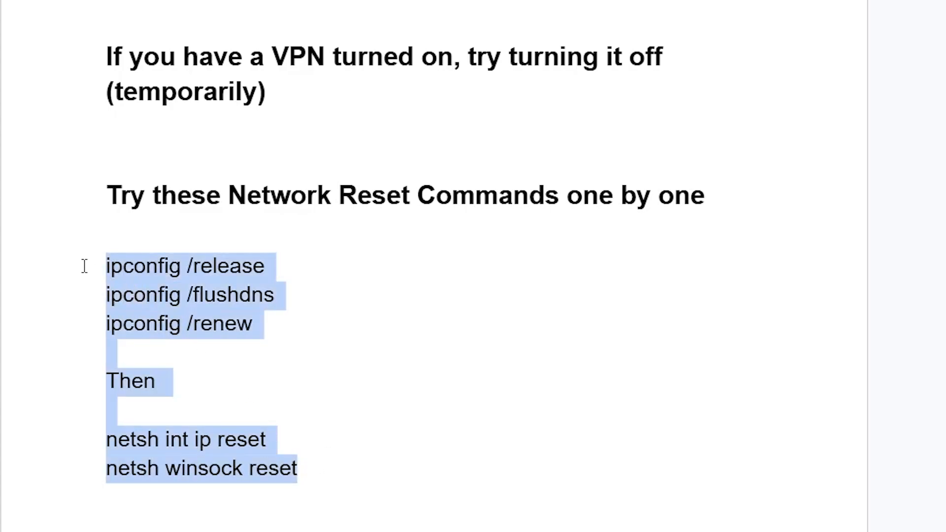
pyautogui.scroll(-3)
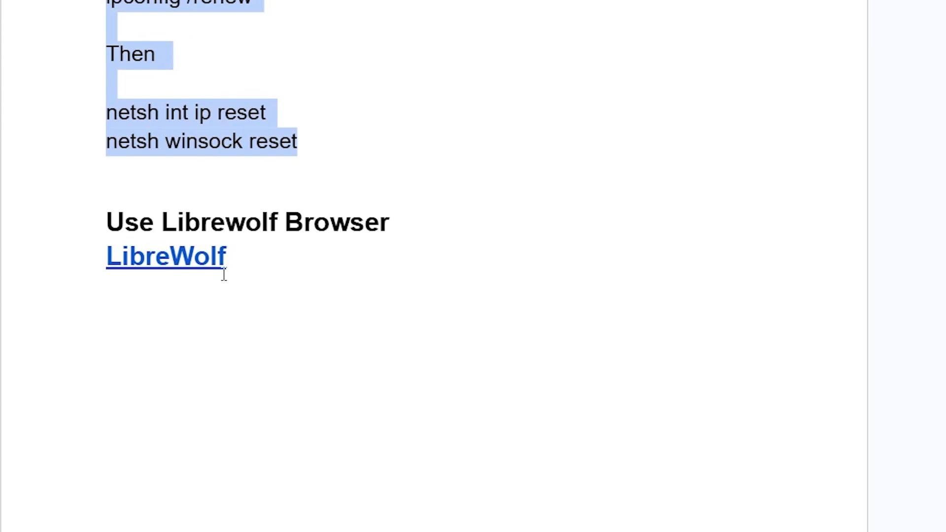
pyautogui.moveTo(215, 232)
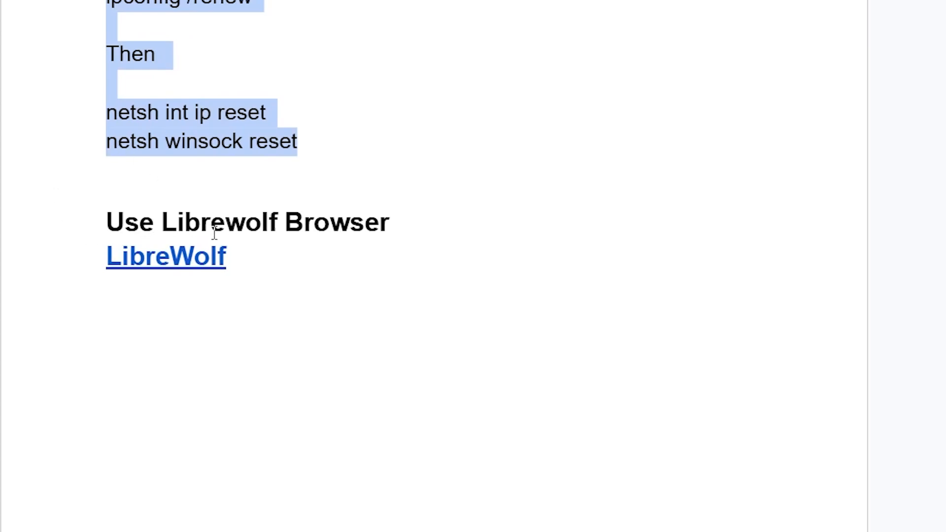
pyautogui.moveTo(312, 266)
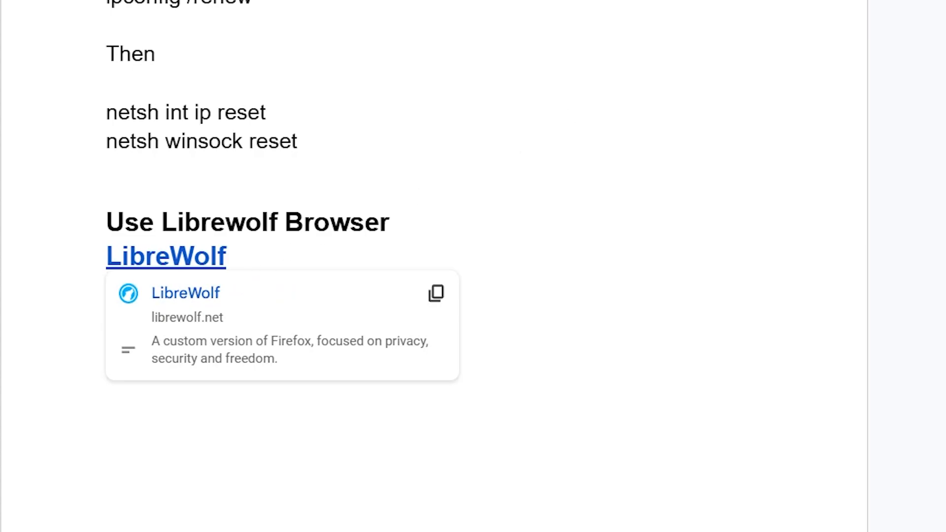
pyautogui.click(166, 256)
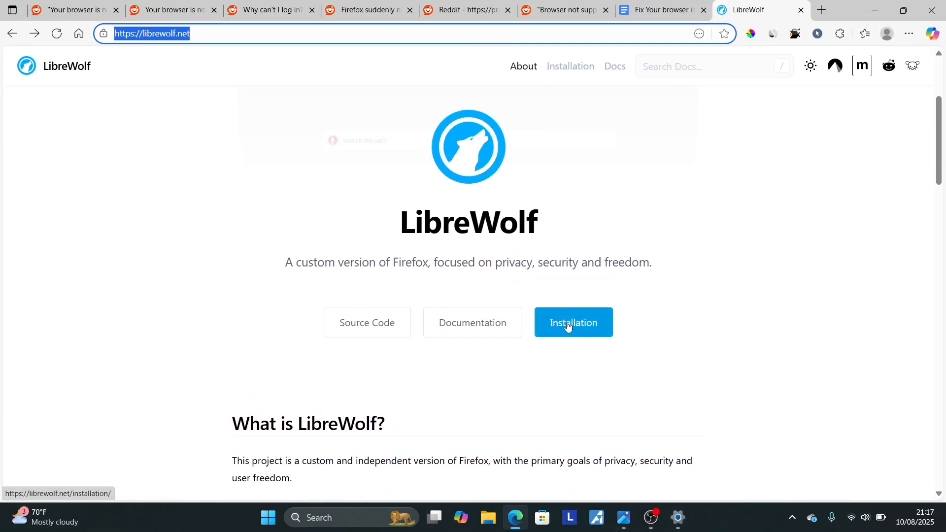
# Step: Open LibreWolf's Installation page and pick the Windows instructions
pyautogui.click(572, 322)
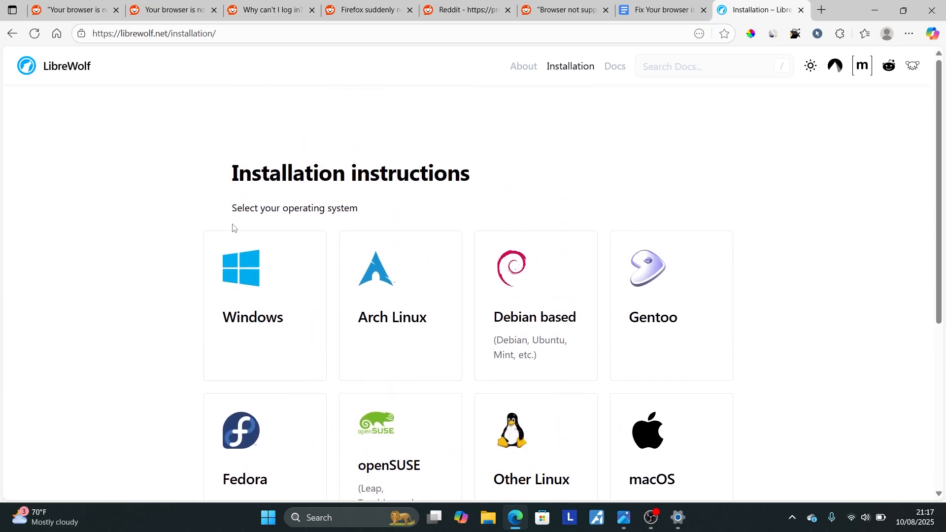
pyautogui.moveTo(269, 267)
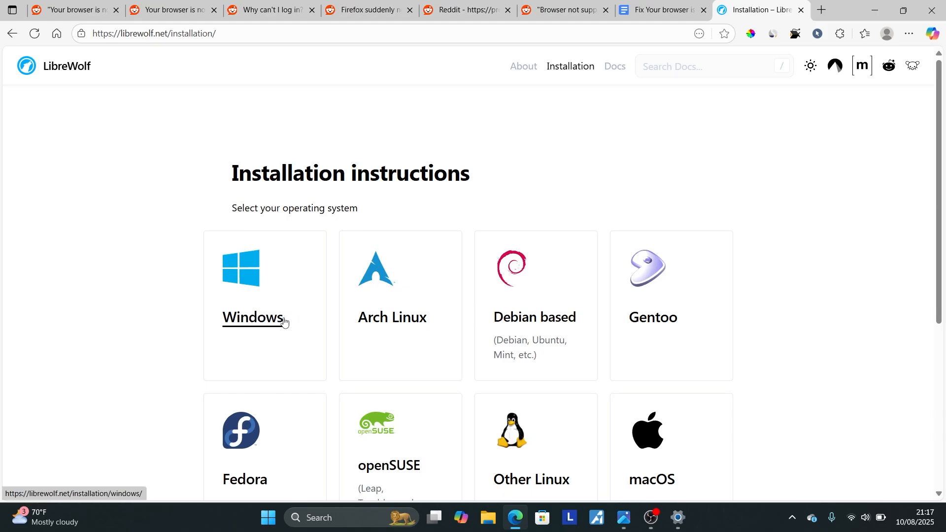
pyautogui.click(657, 10)
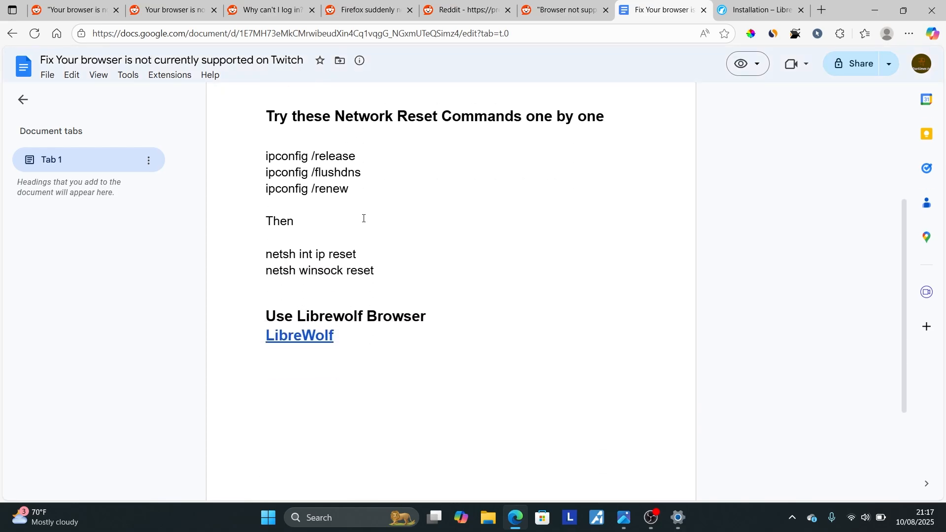
# Step: Scroll the guide, then bring back the Twitch error screenshot in Photos
pyautogui.scroll(3)
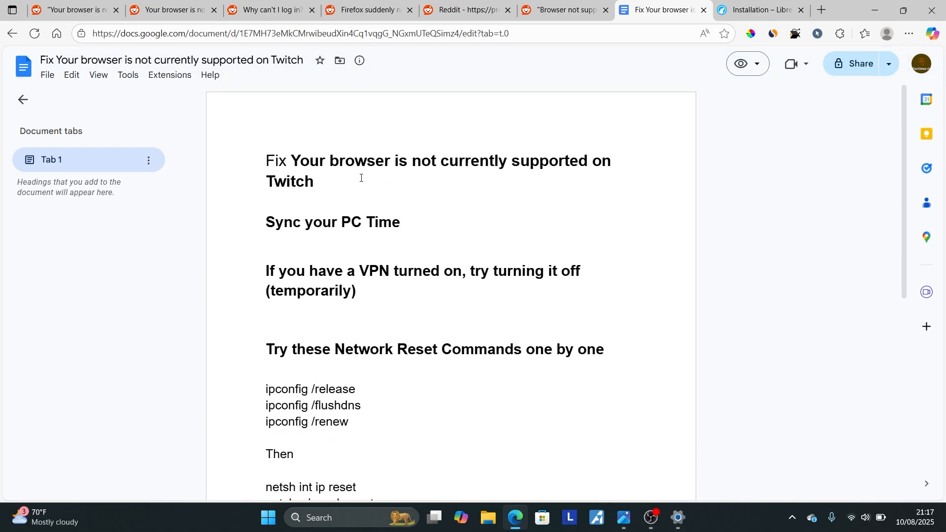
pyautogui.moveTo(374, 214)
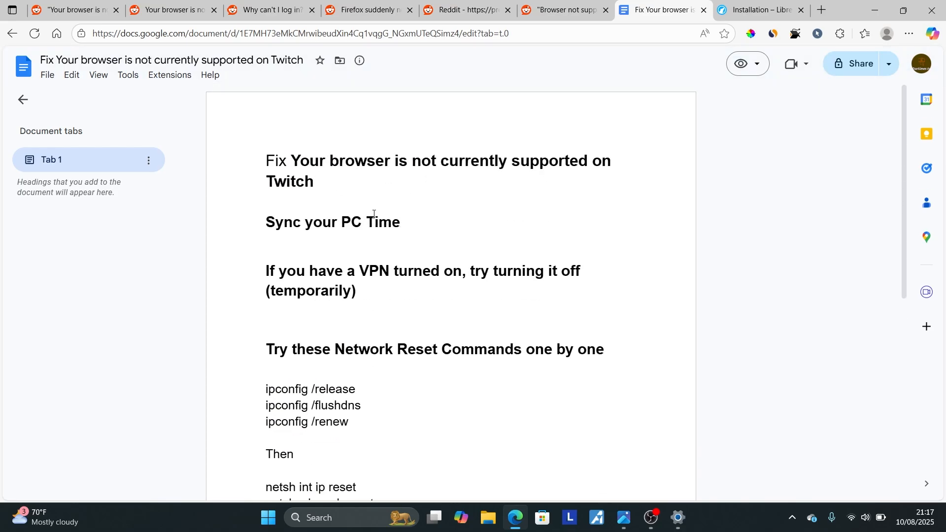
pyautogui.scroll(-3)
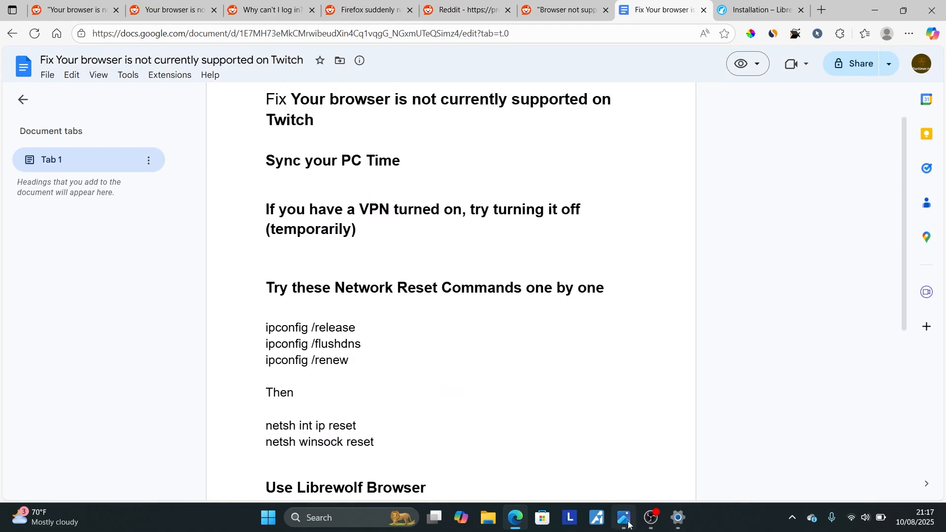
pyautogui.click(625, 520)
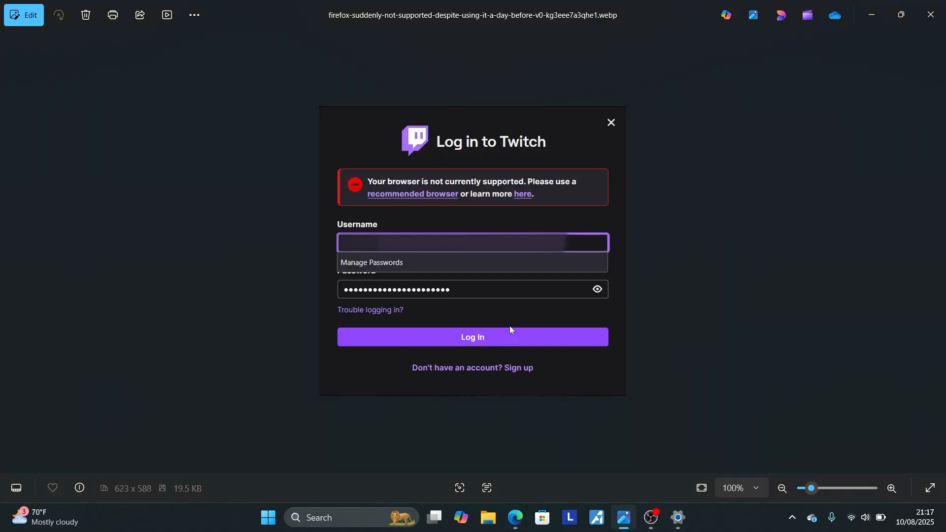